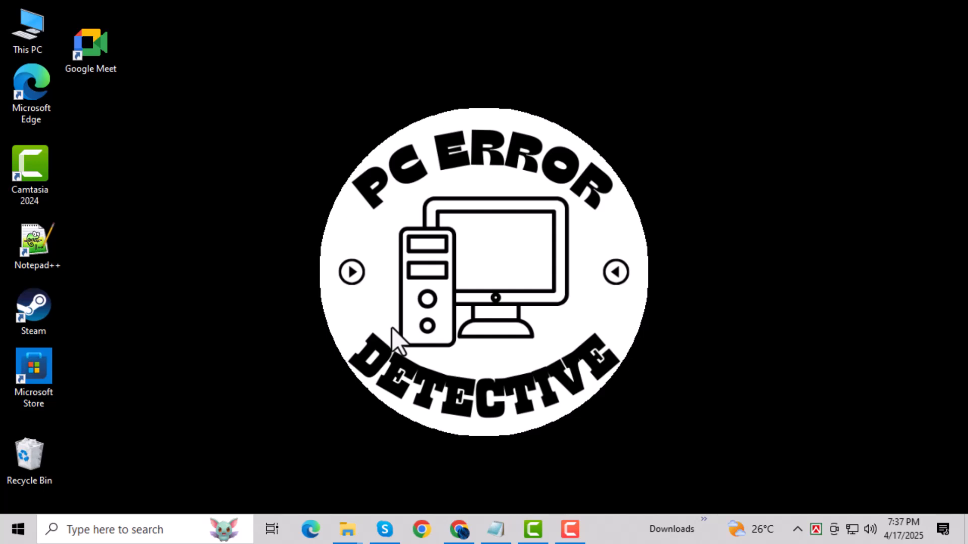
mouse_move(373, 346)
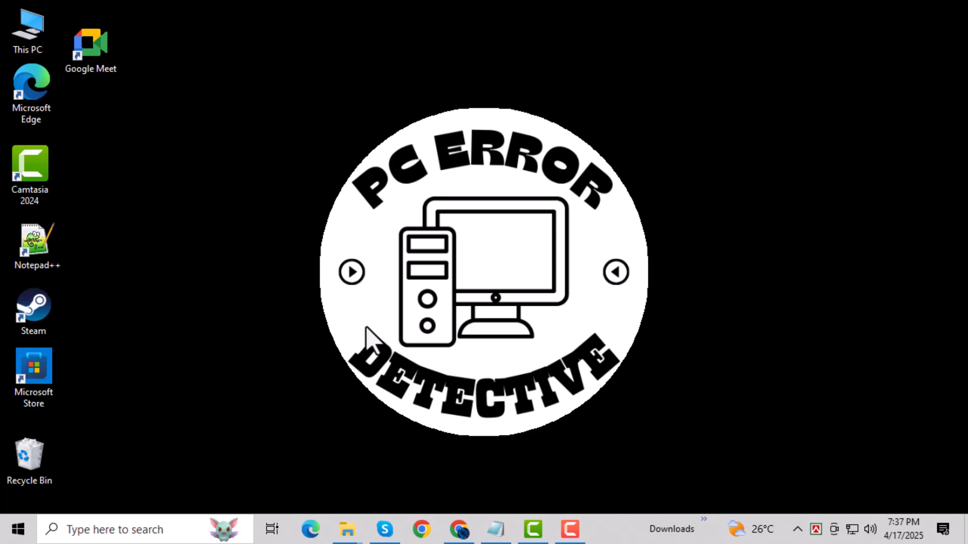
mouse_move(401, 404)
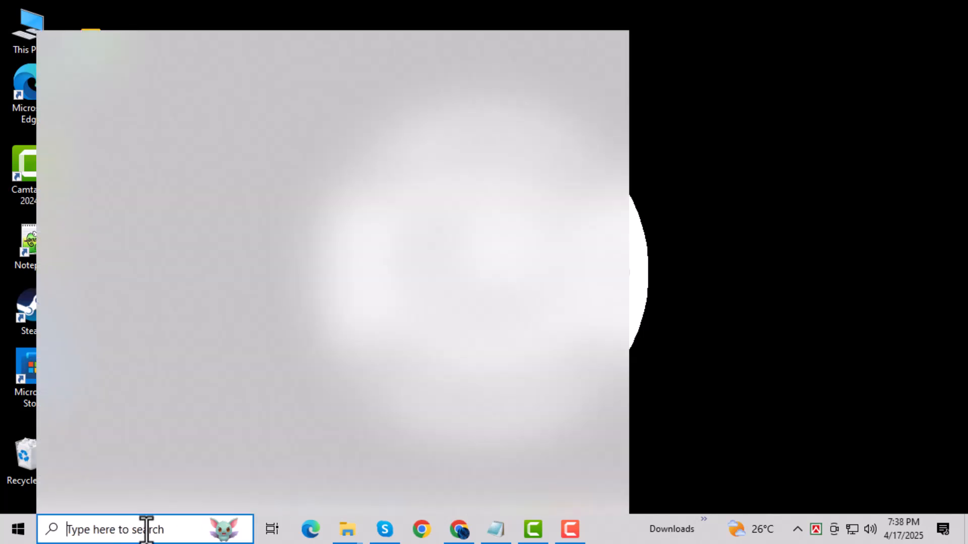
text(control panel)
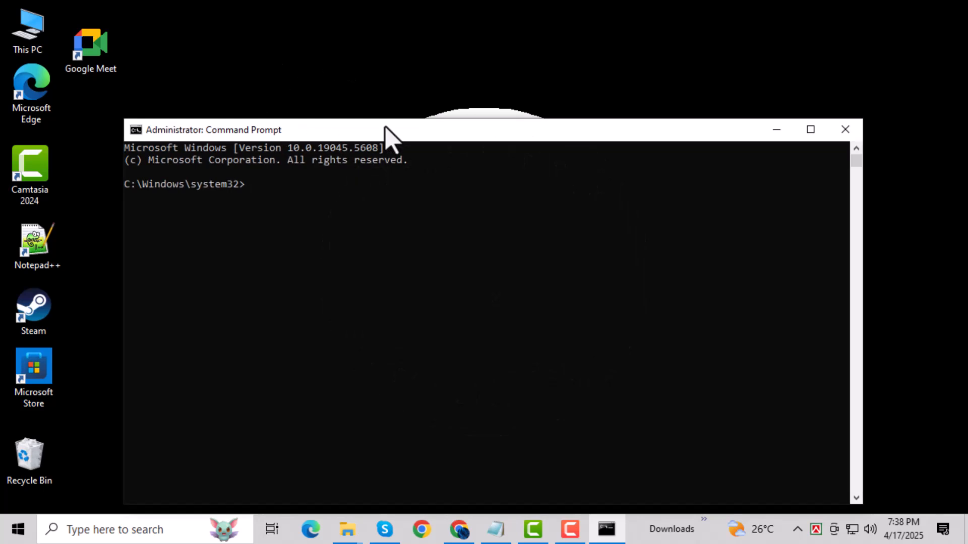
text(net winsock reset)
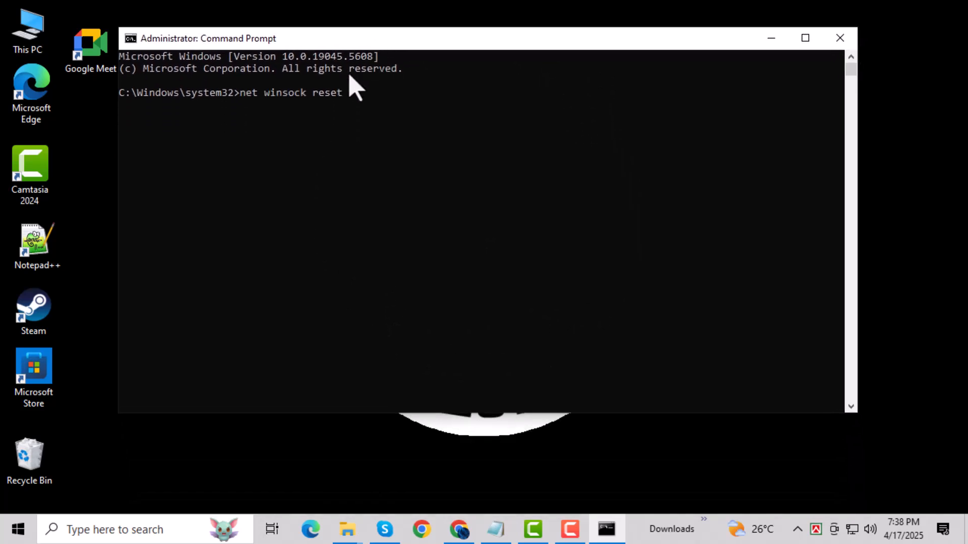